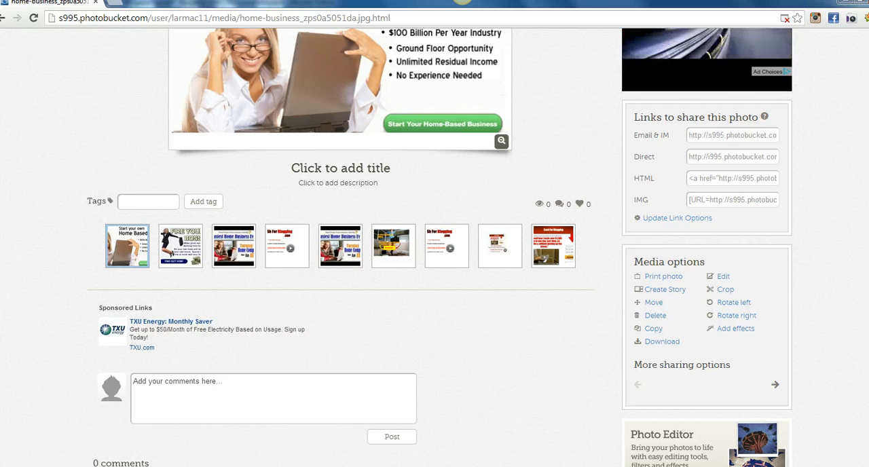
Step: Scroll up to the Links to share this photo box to get the Direct link
{"action": "scroll", "scroll_direction": "up", "scroll_amount": 3}
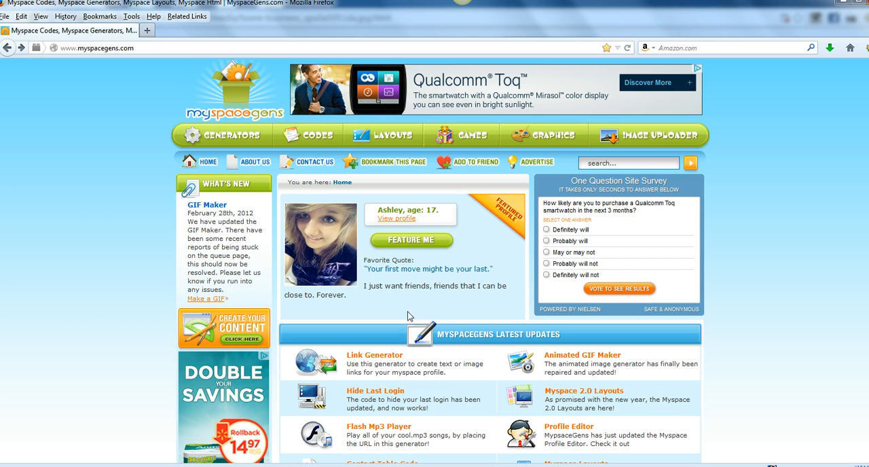
Step: Go to the Link Generator and set Link Type to Image Link for the Photobucket banner
{"action": "left_click", "coordinate": [375, 355]}
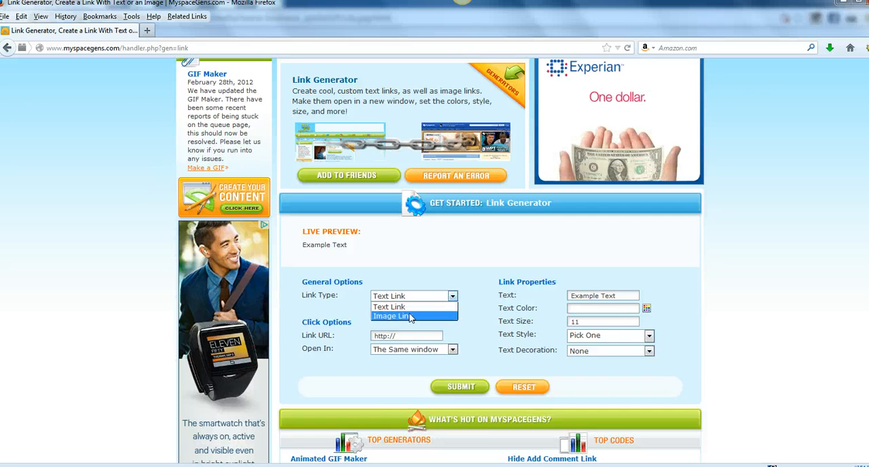
{"action": "left_click", "coordinate": [392, 317]}
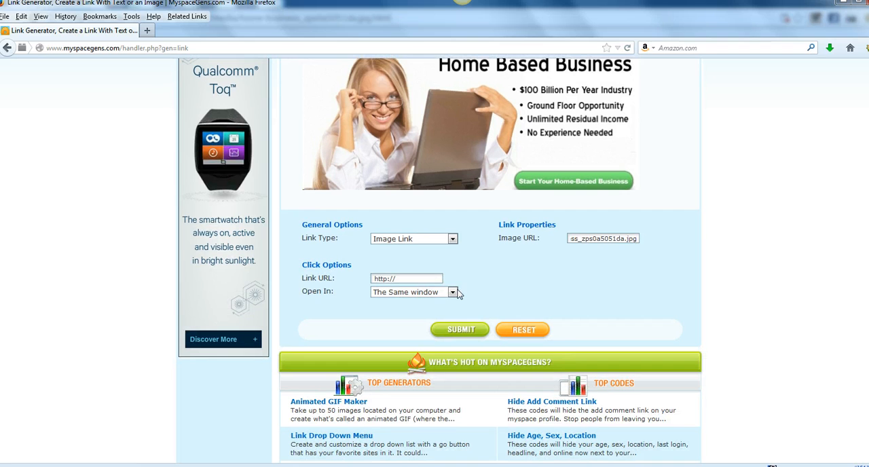
Step: Set Open In to A New Window, enter cash-for-blogging.com as Link URL and submit to generate the code
{"action": "left_click", "coordinate": [452, 292]}
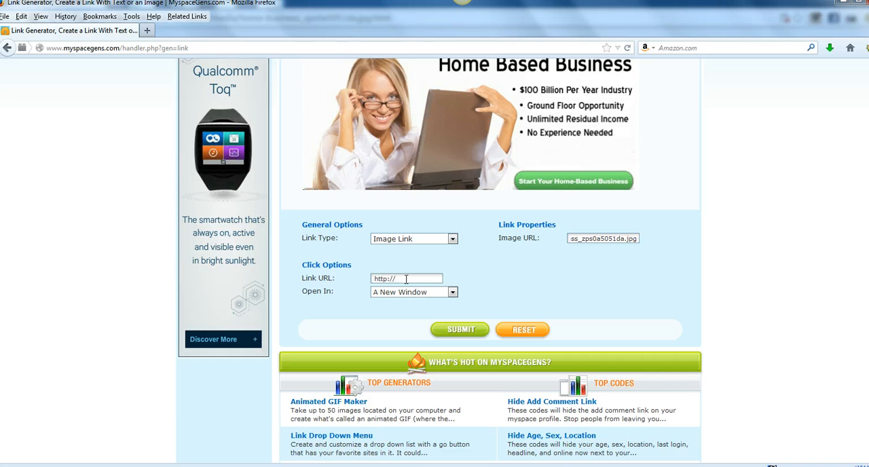
{"action": "type", "text": "cash-for-"}
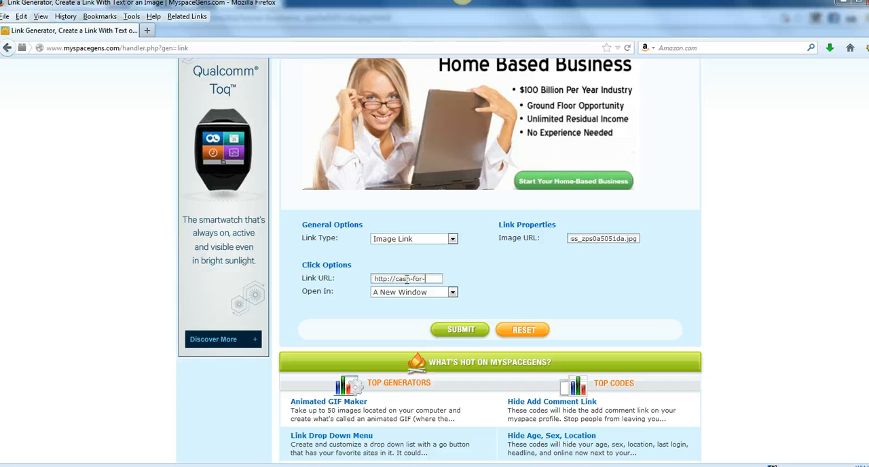
{"action": "type", "text": "ish-for-blogging.com"}
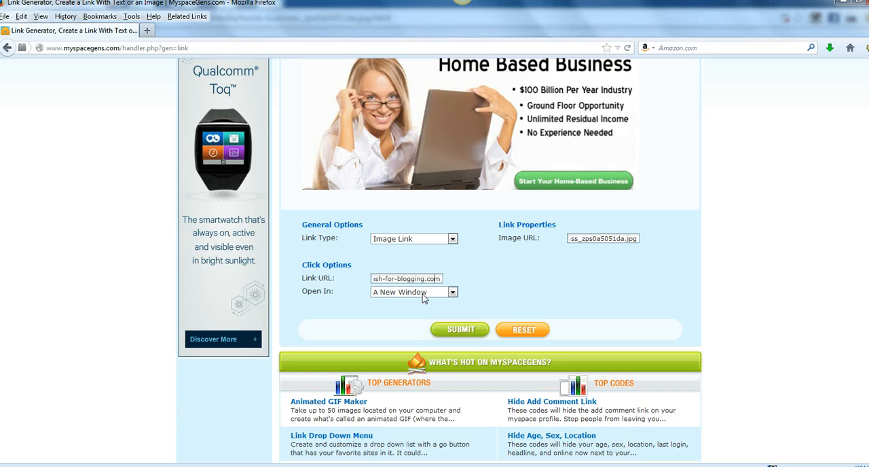
{"action": "left_click", "coordinate": [459, 329]}
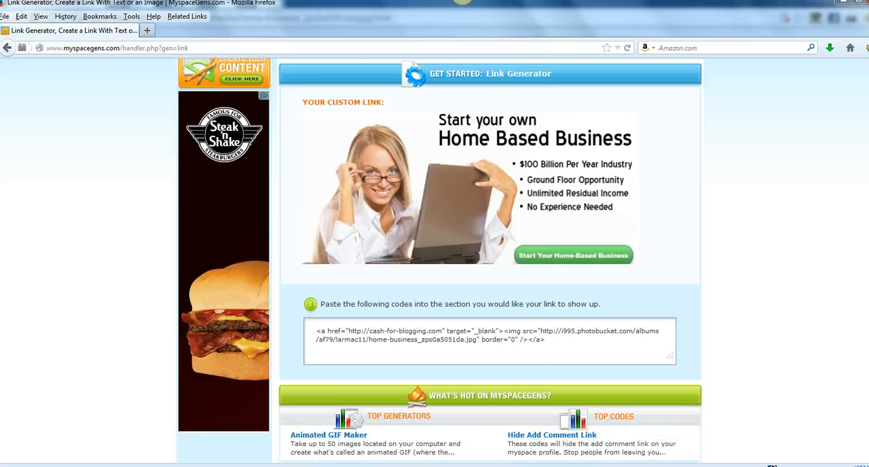
Step: Select all of the generated image-link code for copying
{"action": "triple_click", "coordinate": [489, 335]}
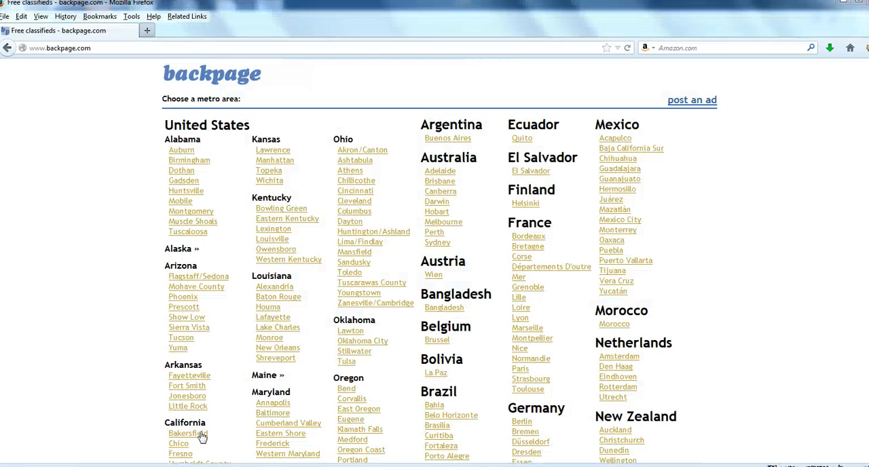
Step: Choose Long Beach under California and start a business opportunities ad
{"action": "scroll", "scroll_direction": "down", "scroll_amount": 3}
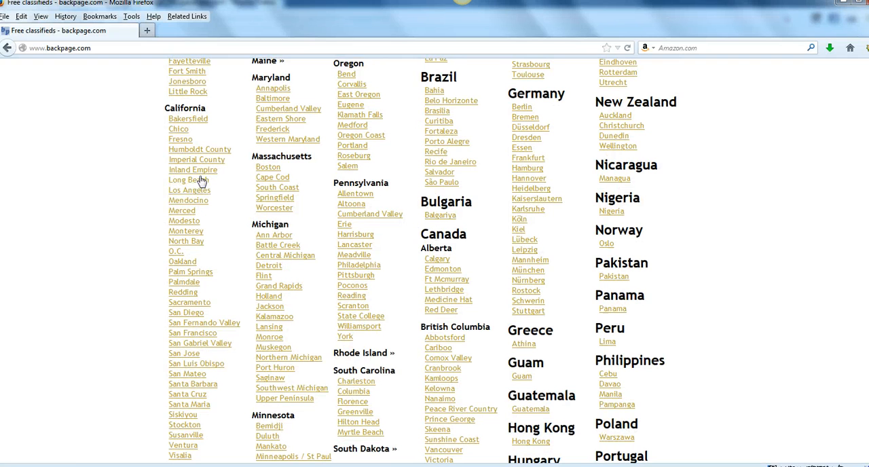
{"action": "left_click", "coordinate": [187, 179]}
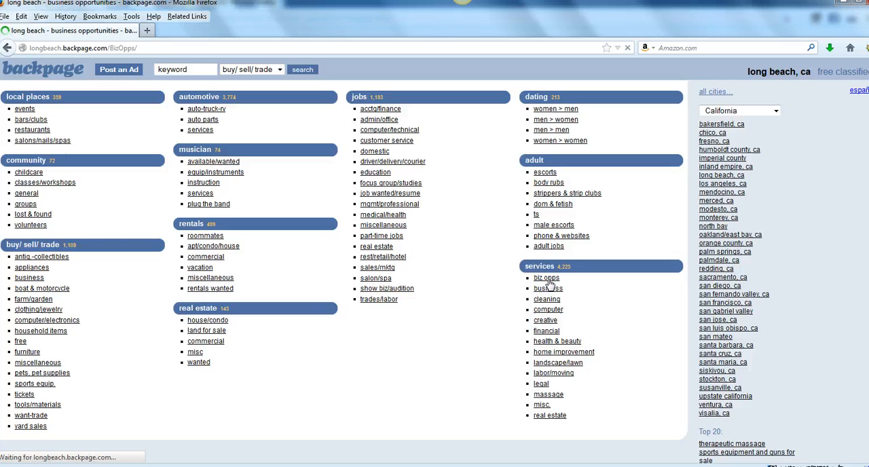
{"action": "left_click", "coordinate": [546, 277]}
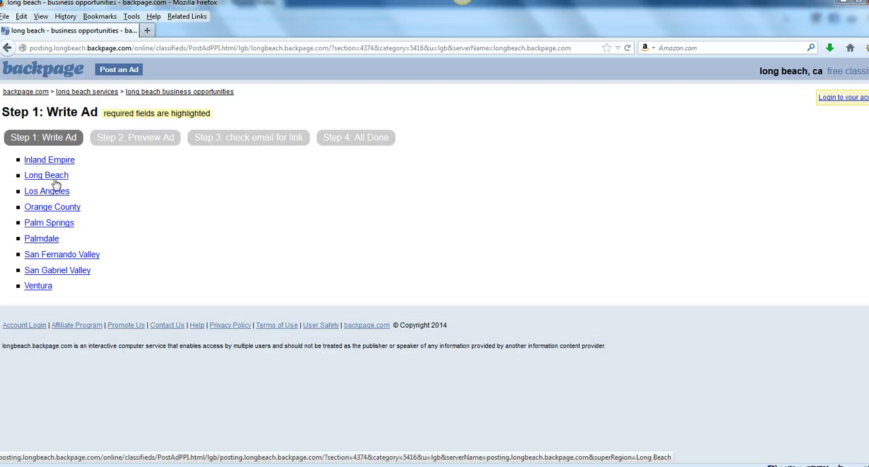
Step: Pick the Long Beach sub-area and title the ad 'Easiest Way to Make Money Ever'
{"action": "left_click", "coordinate": [47, 175]}
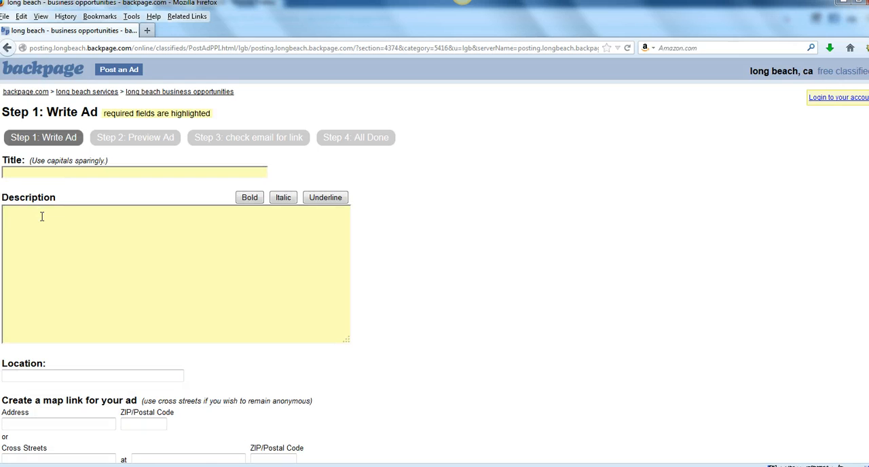
{"action": "type", "text": "Eas"}
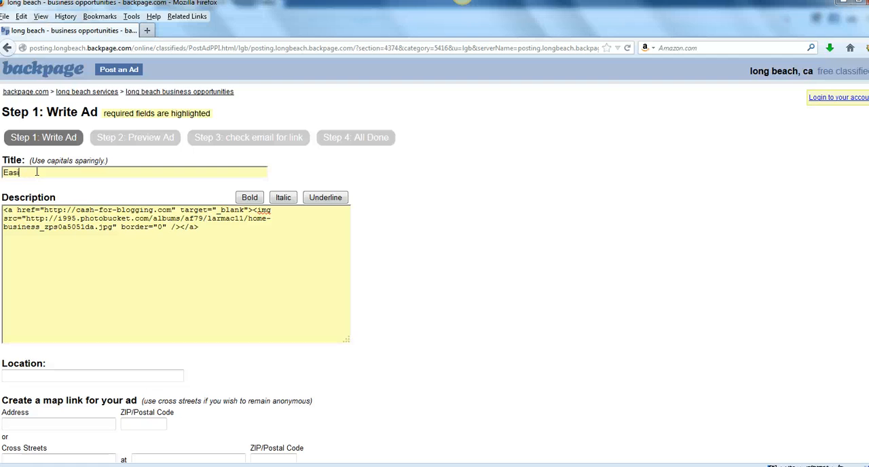
{"action": "type", "text": "iest Way to Make Mon"}
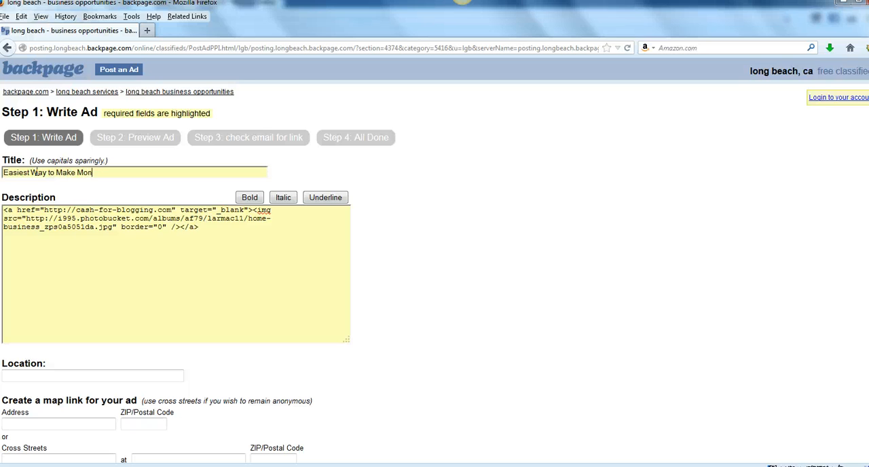
{"action": "type", "text": "ey Ever"}
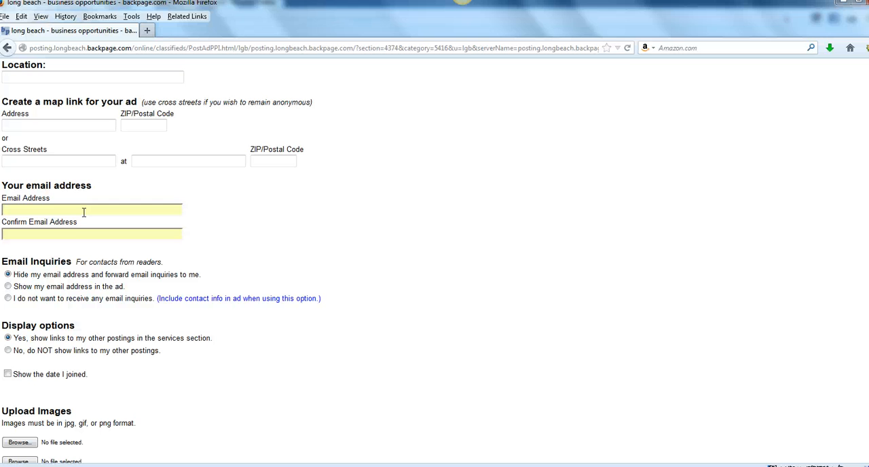
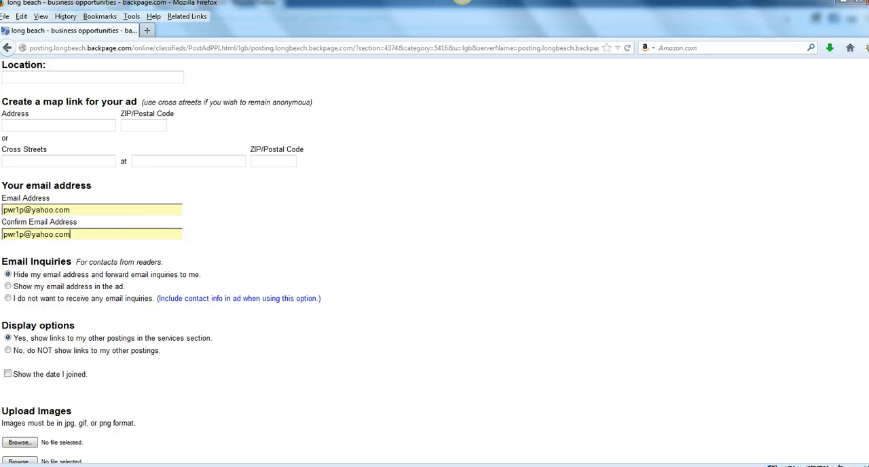
{"action": "scroll", "scroll_direction": "down", "scroll_amount": 3}
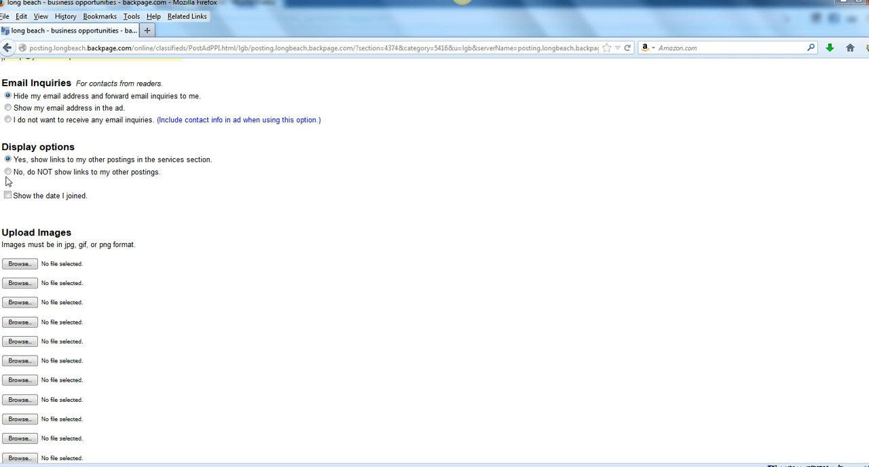
{"action": "left_click", "coordinate": [8, 171]}
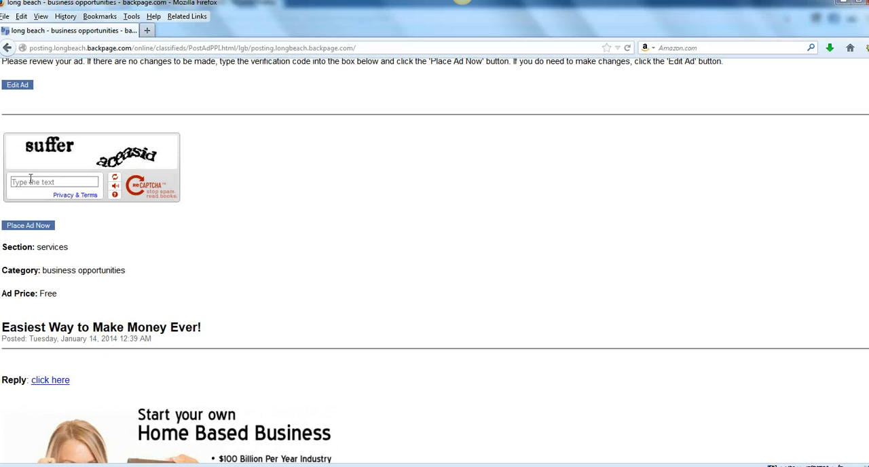
Step: Enter the reCAPTCHA words 'suffer aceasid' and place the ad
{"action": "type", "text": "suffer"}
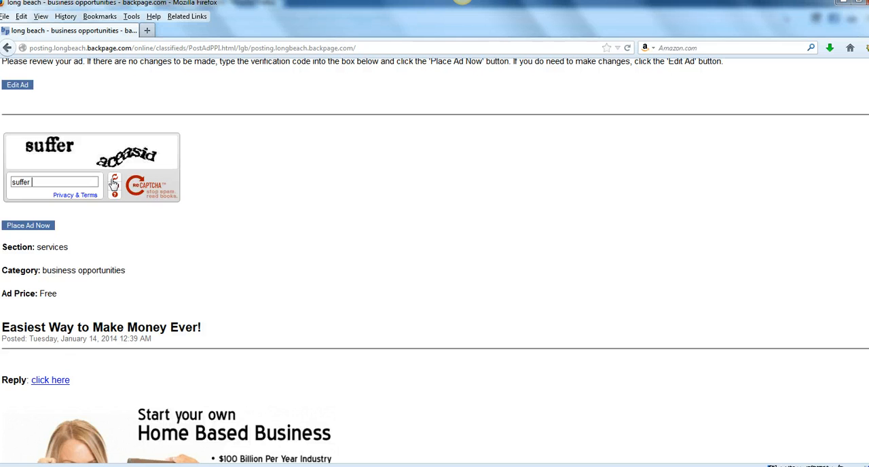
{"action": "type", "text": "aceasid"}
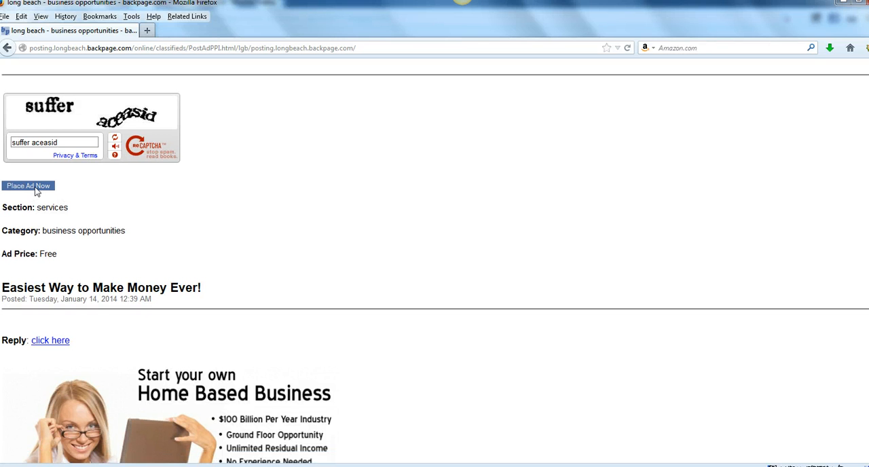
{"action": "left_click", "coordinate": [27, 184]}
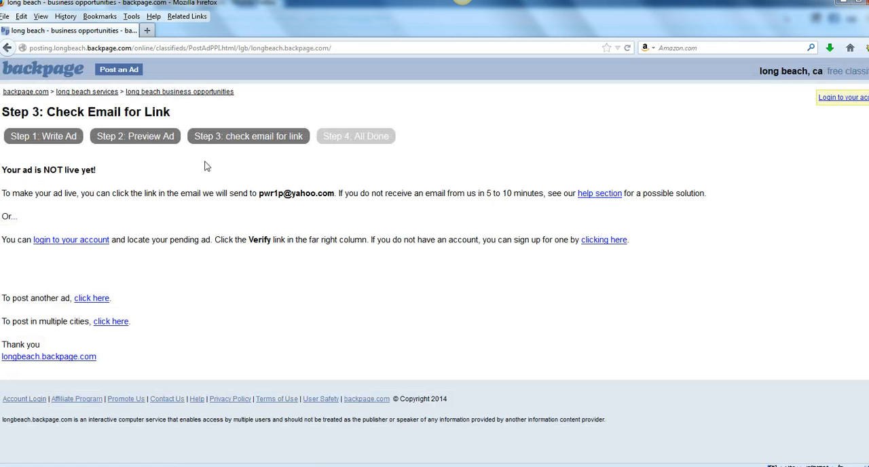
{"action": "double_click", "coordinate": [296, 193]}
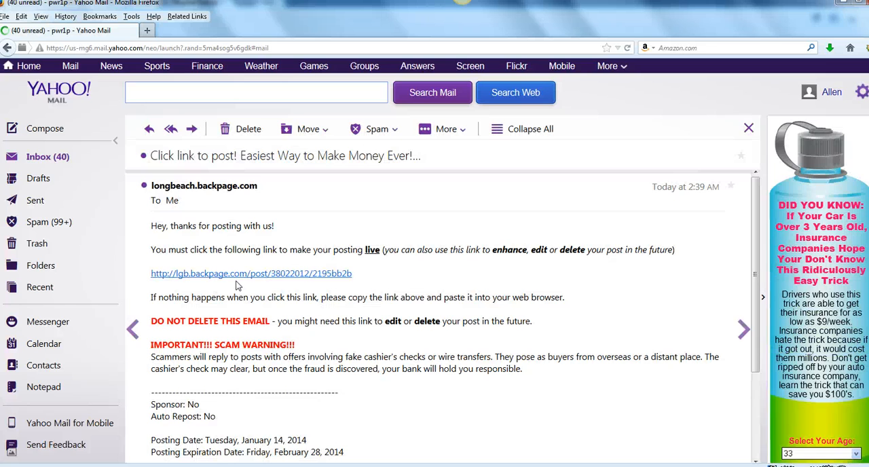
Step: Follow the backpage.com/post verification link in the confirmation email
{"action": "left_click", "coordinate": [250, 273]}
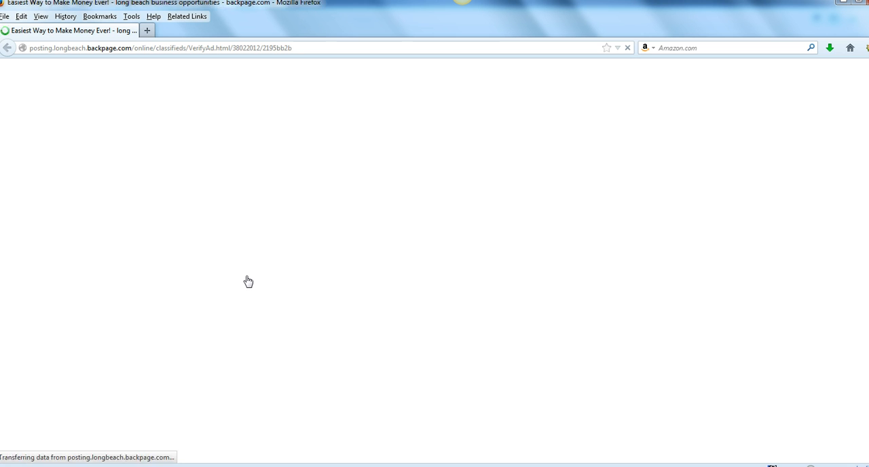